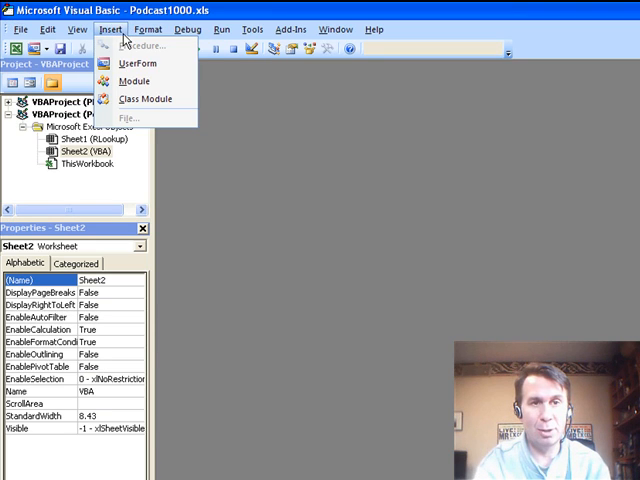
Insert a module and declare Function RL(TruckValue As Range, LookupTable As Range)
{"action": "left_click", "coordinate": [132, 80]}
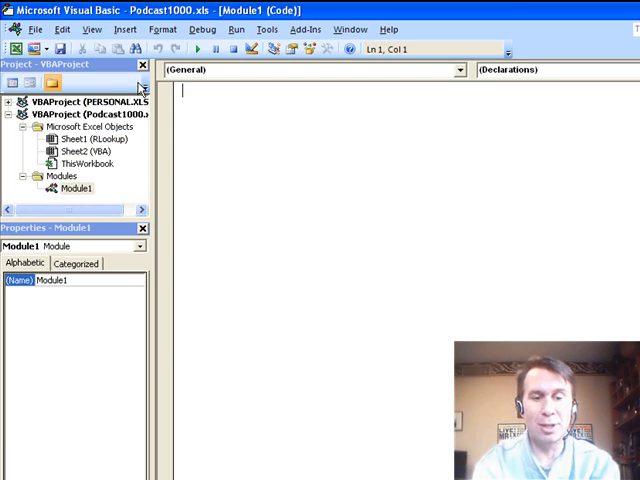
{"action": "type", "text": "Function R"}
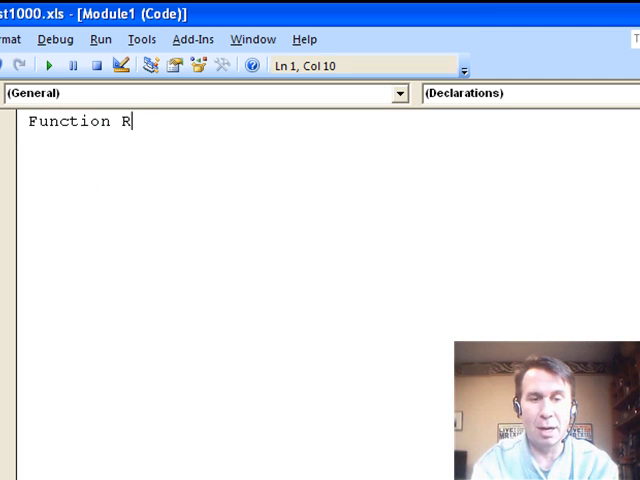
{"action": "type", "text": "L("}
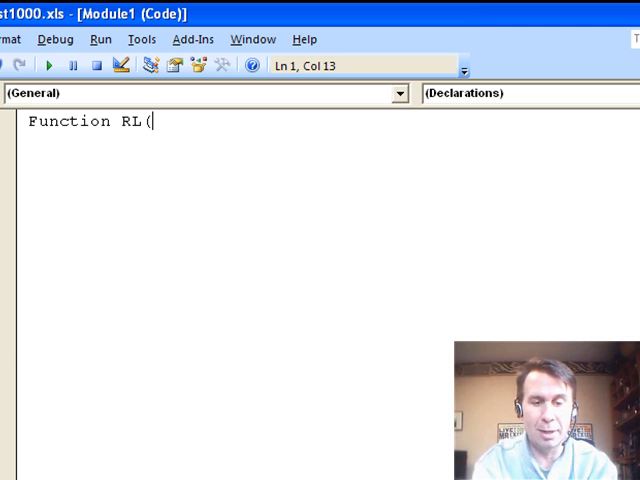
{"action": "type", "text": "TruckValue"}
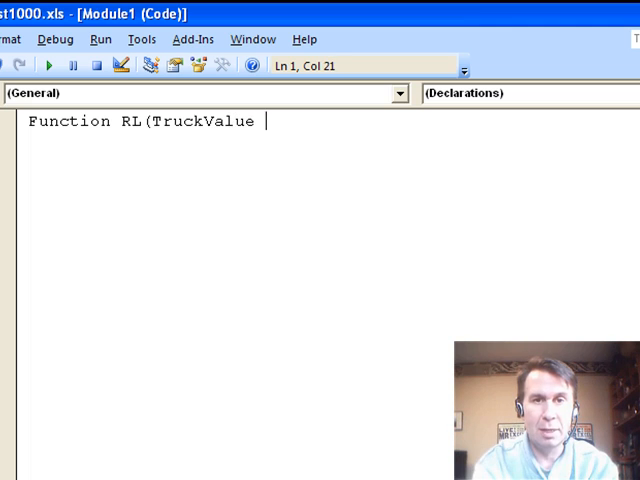
{"action": "type", "text": "as Range,"}
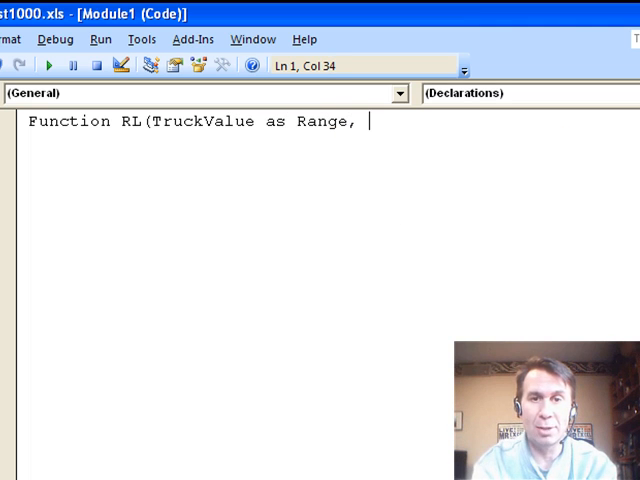
{"action": "type", "text": "L"}
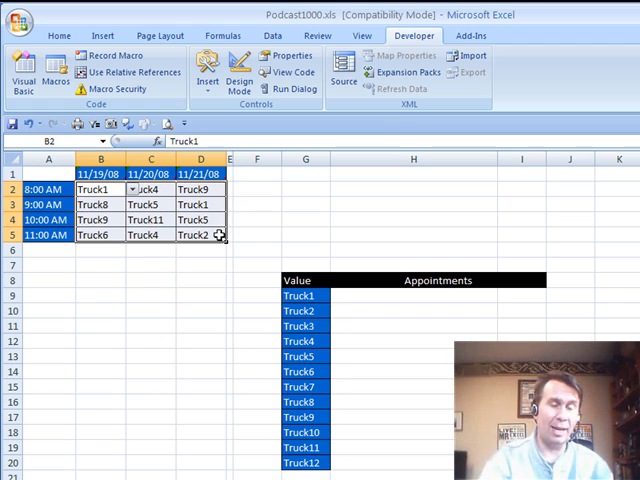
Write HRow = LookupTable.Rows(1).Row - 1 in the RL function body
{"action": "left_click", "coordinate": [22, 72]}
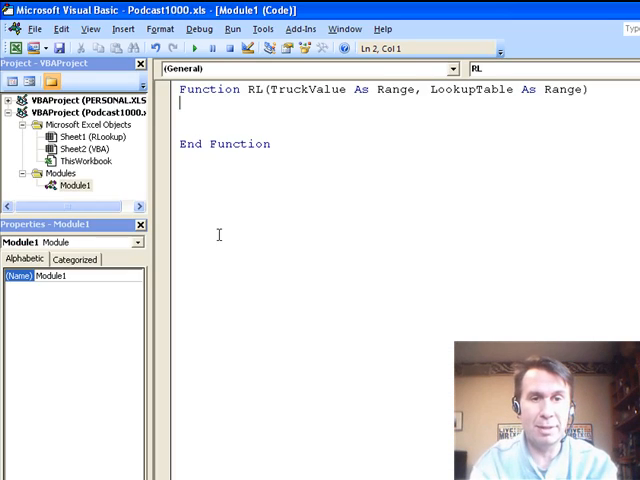
{"action": "type", "text": "HRow ="}
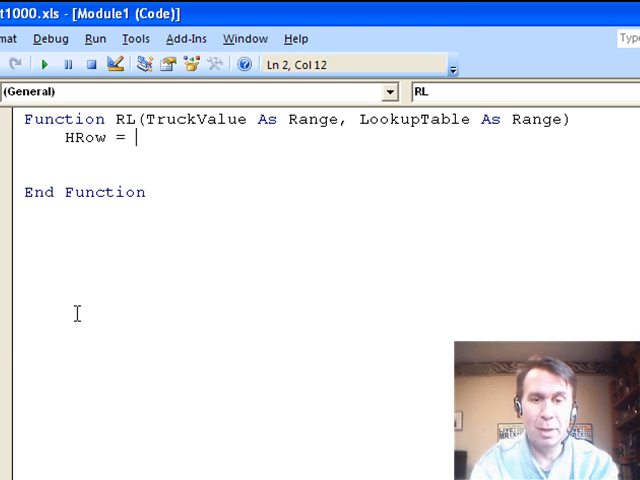
{"action": "type", "text": "LookupTable"}
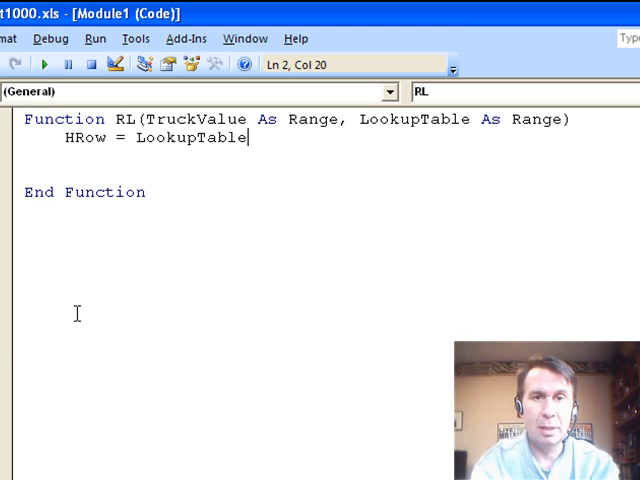
{"action": "type", "text": ".Rows(1)"}
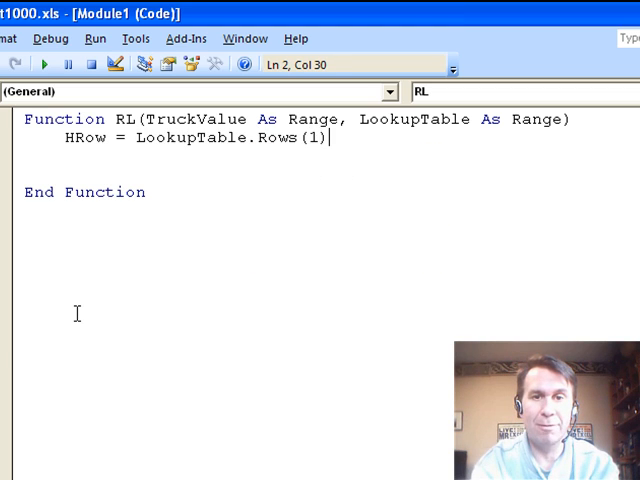
{"action": "type", "text": ".Row"}
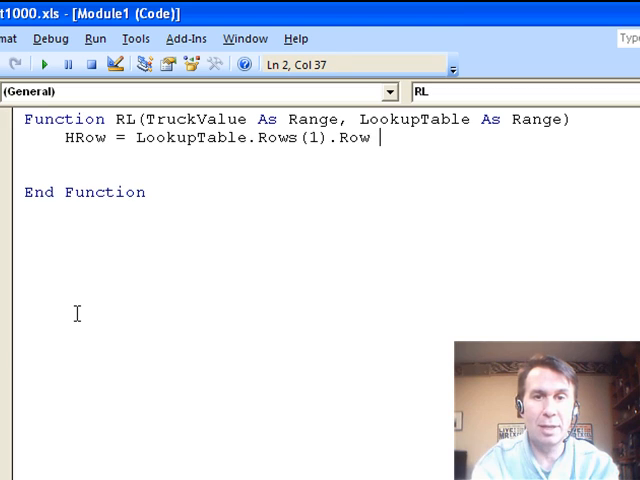
{"action": "type", "text": "- 1"}
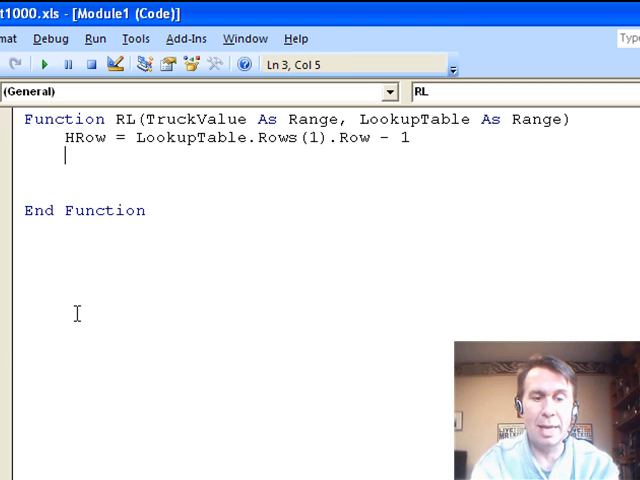
Write HCol = LookupTable.Columns(1).Column - 1 and position for the next line
{"action": "type", "text": "HCO"}
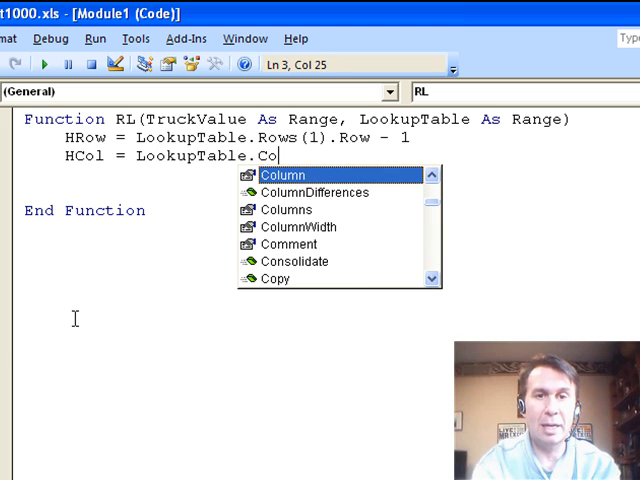
{"action": "type", "text": "lumns(1).C"}
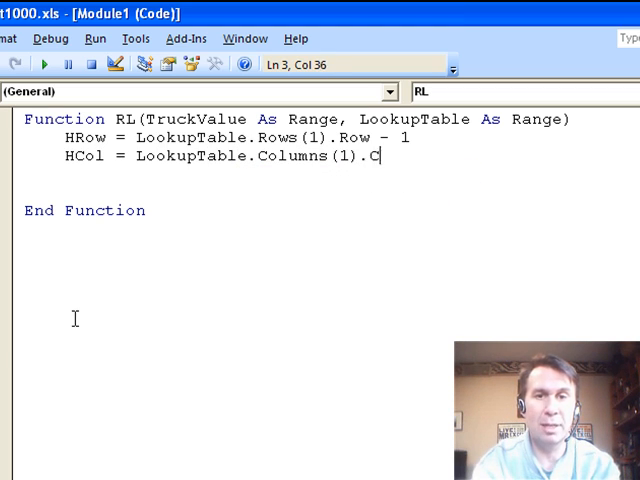
{"action": "type", "text": "olumn"}
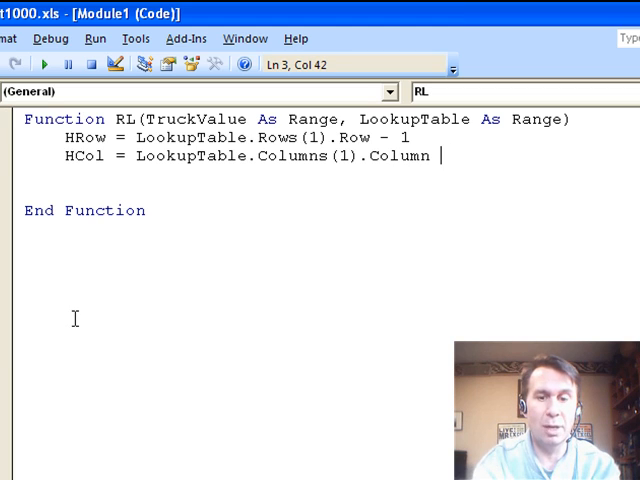
{"action": "type", "text": "- 1"}
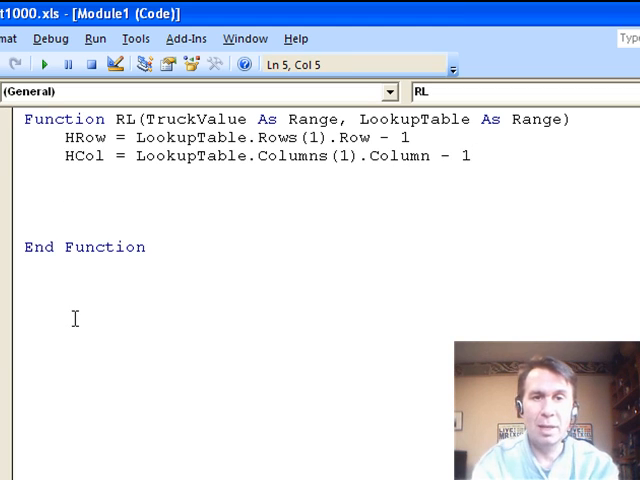
{"action": "left_click", "coordinate": [64, 192]}
{"action": "type", "text": "RL ="}
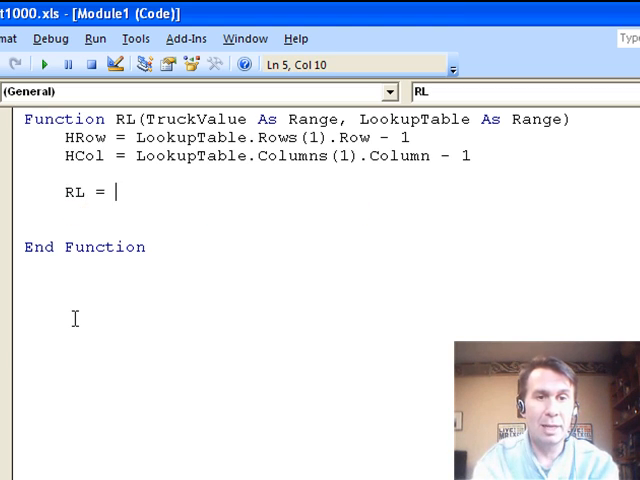
Set RL = "" and loop For Each cell In LookupTable with If cell.Value = TruckValue.Value
{"action": "type", "text": "\"\""}
{"action": "type", "text": "For each cell"}
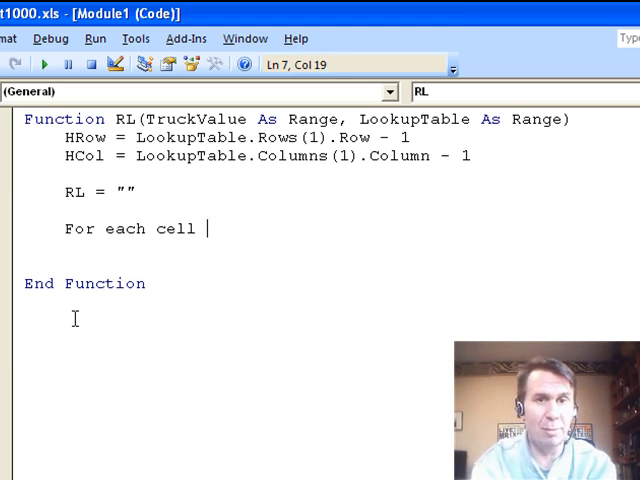
{"action": "type", "text": "in Loo"}
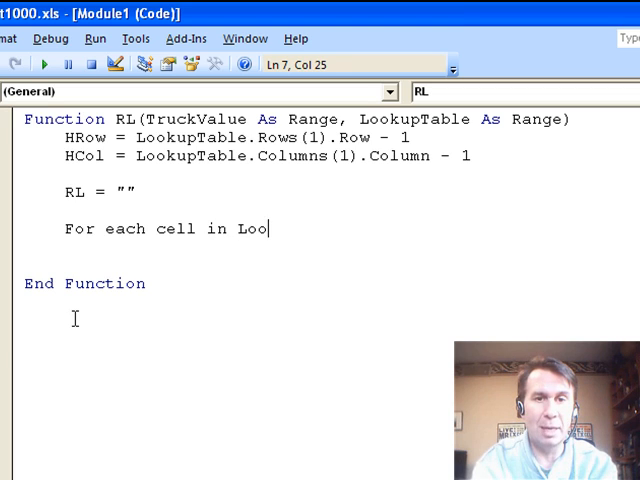
{"action": "type", "text": "kupTable"}
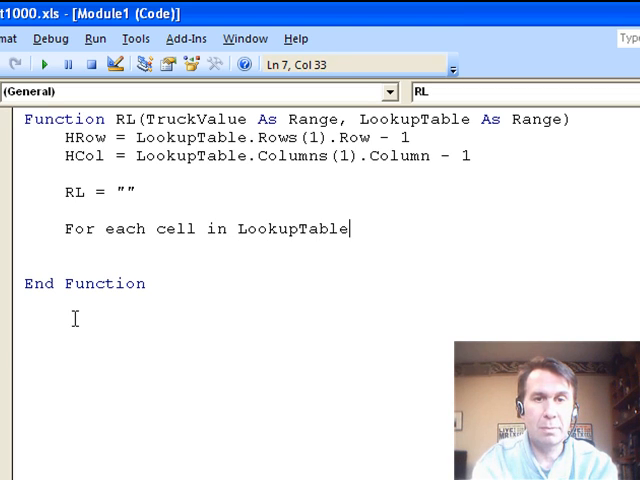
{"action": "type", "text": "if cell."}
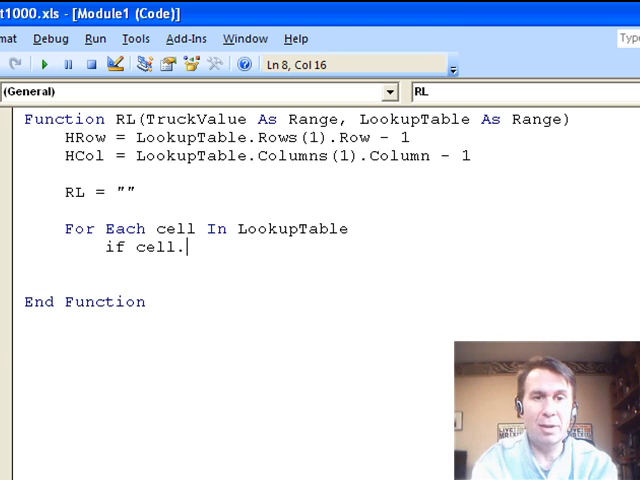
{"action": "type", "text": "value = TruckValue.Value Then"}
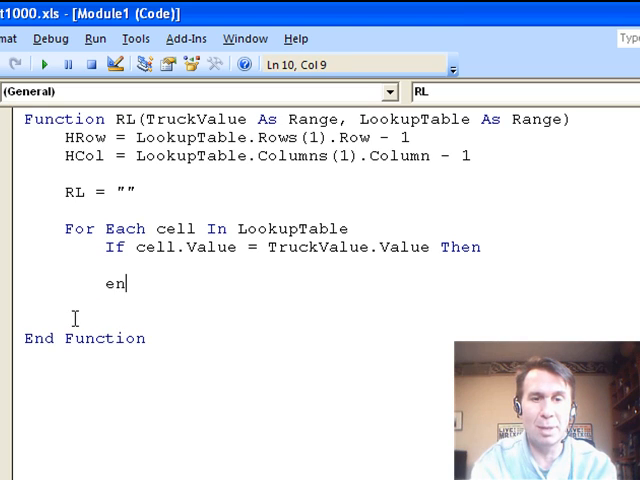
{"action": "type", "text": "d If"}
{"action": "left_click", "coordinate": [130, 300]}
{"action": "type", "text": "Next cell"}
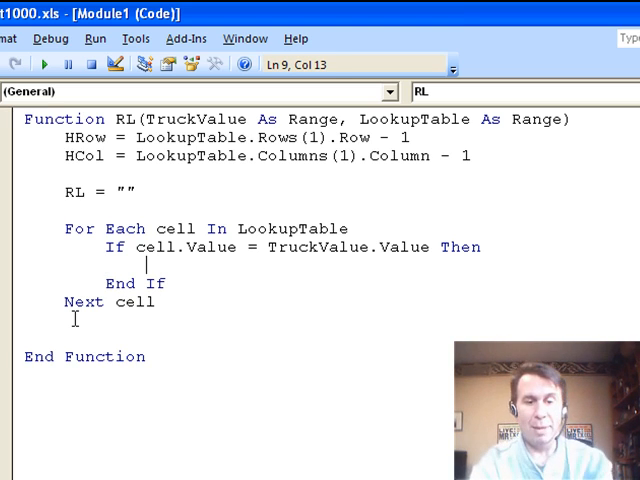
Append the matching date header Cells(1, cell.Column).Value and a space to RL
{"action": "type", "text": "RL = RL"}
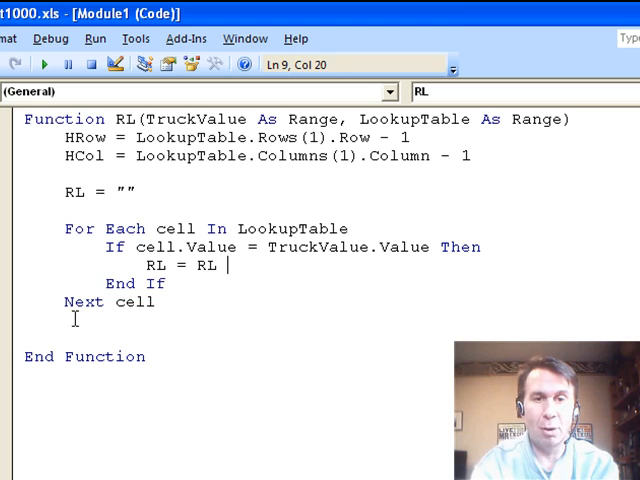
{"action": "type", "text": "&"}
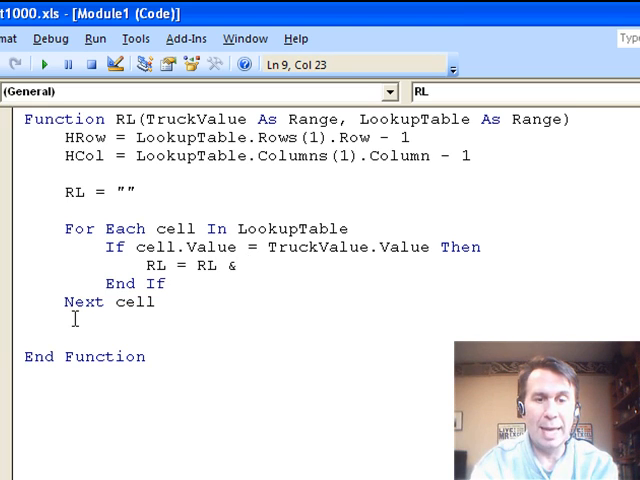
{"action": "type", "text": "Cells("}
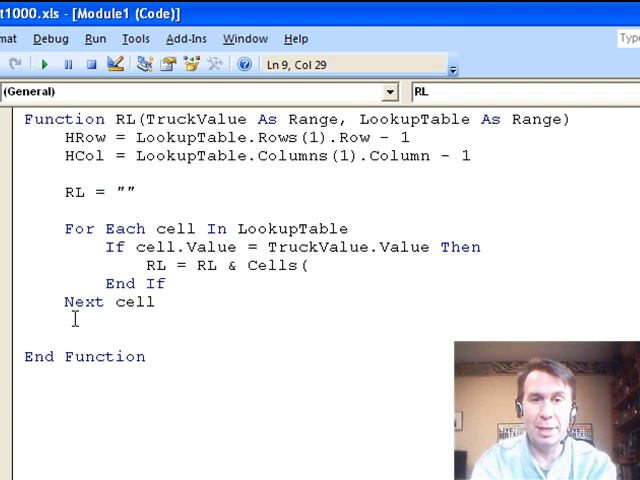
{"action": "type", "text": "1,"}
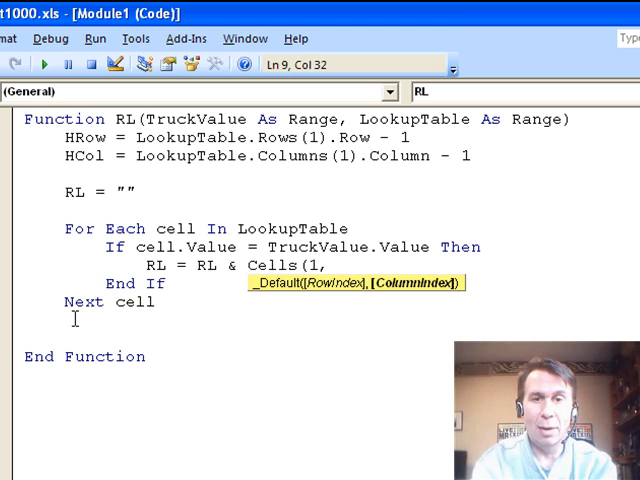
{"action": "type", "text": "cell.column)."}
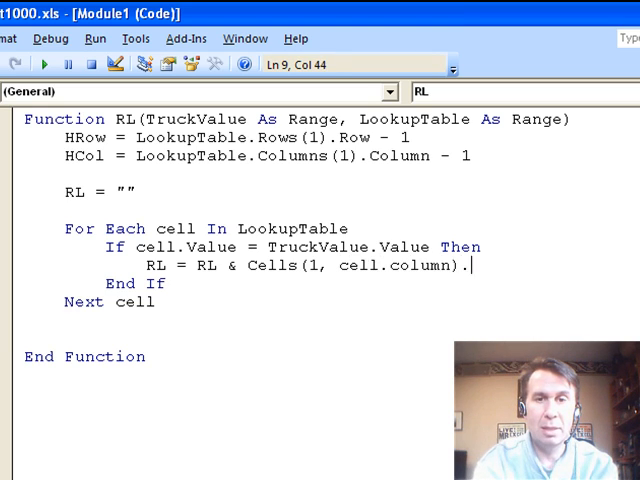
{"action": "type", "text": "value &"}
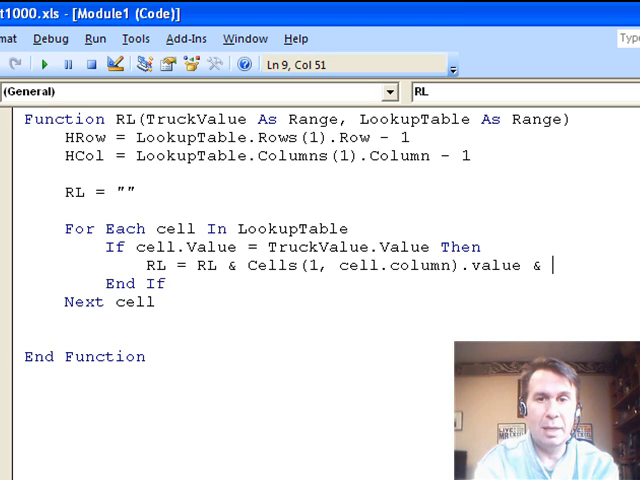
{"action": "type", "text": "\" \""}
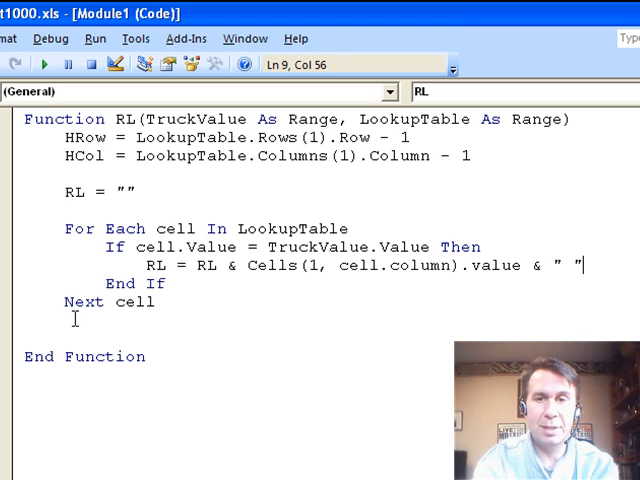
Append the time Cells(cell.Row, ...).Value and a "; " separator, referencing HRow
{"action": "type", "text": "&"}
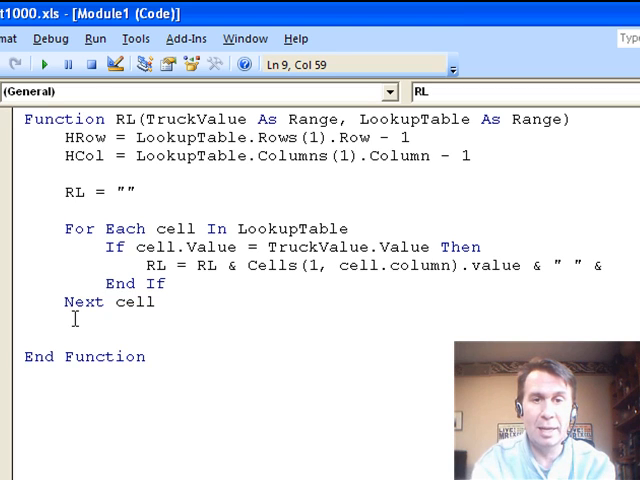
{"action": "type", "text": "Cells(c"}
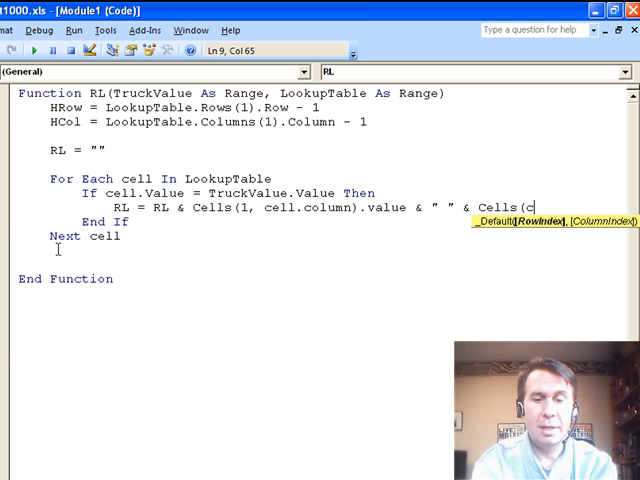
{"action": "type", "text": "ell.Row, HCol"}
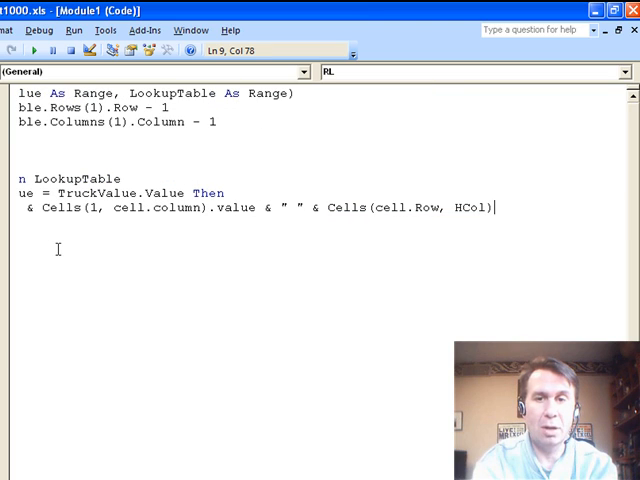
{"action": "type", "text": ".value &"}
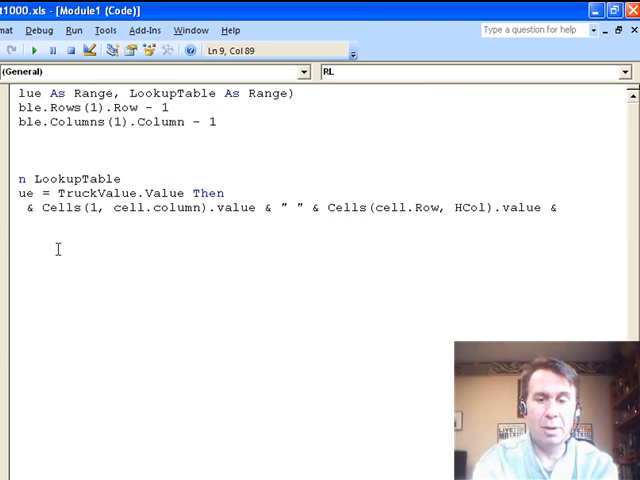
{"action": "type", "text": "; \""}
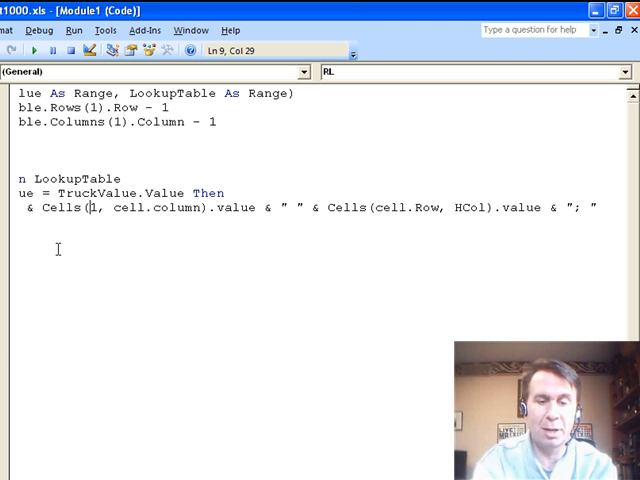
{"action": "type", "text": "HRow"}
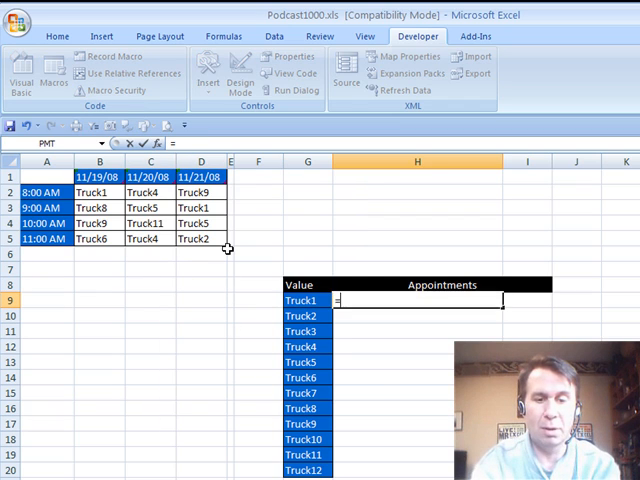
Enter =RL(G9,B2:D5) beside Truck1 to list its appointment dates and times
{"action": "type", "text": "=RL(G9,B2:D5"}
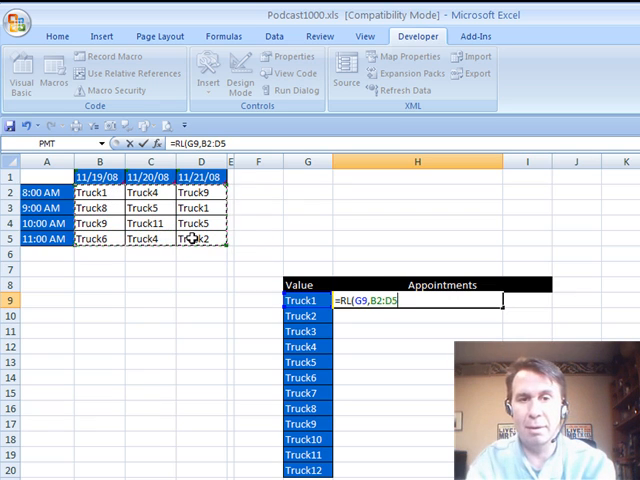
{"action": "key", "text": "f4"}
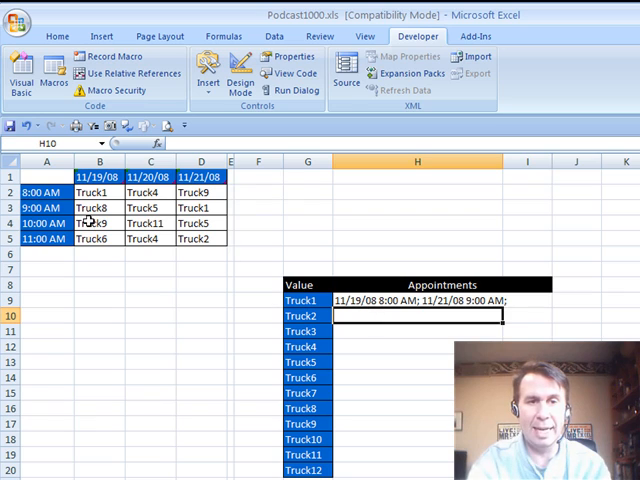
{"action": "mouse_move", "coordinate": [424, 246]}
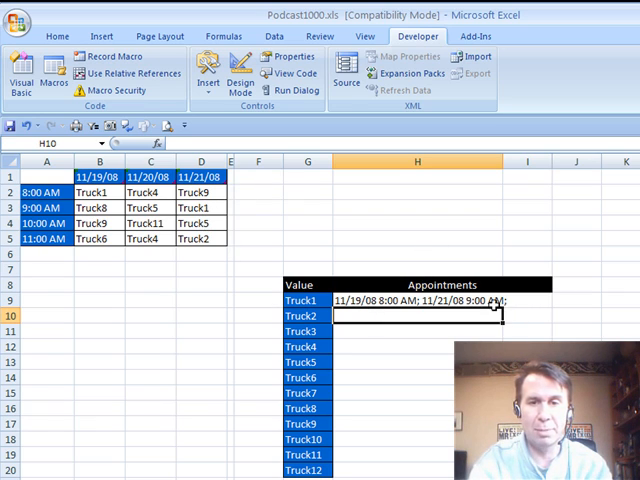
{"action": "left_click", "coordinate": [416, 300]}
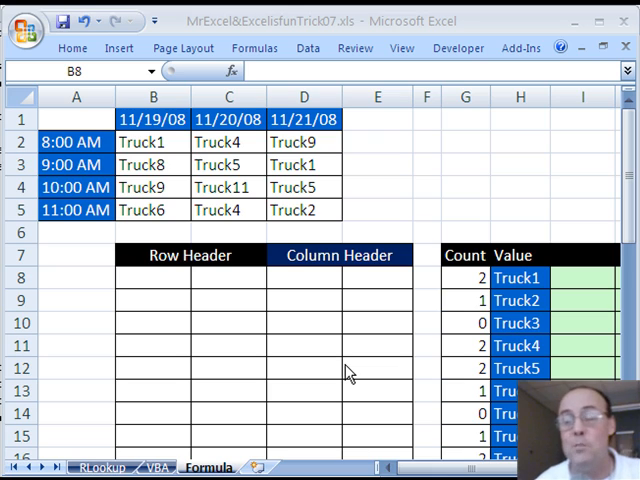
{"action": "mouse_move", "coordinate": [176, 284]}
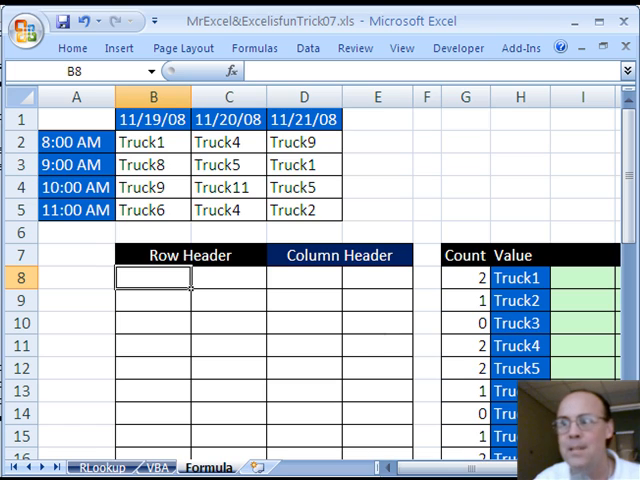
Scroll to the empty Row Header and Column Header grid beside Count and Value
{"action": "scroll", "scroll_direction": "right", "scroll_amount": 3}
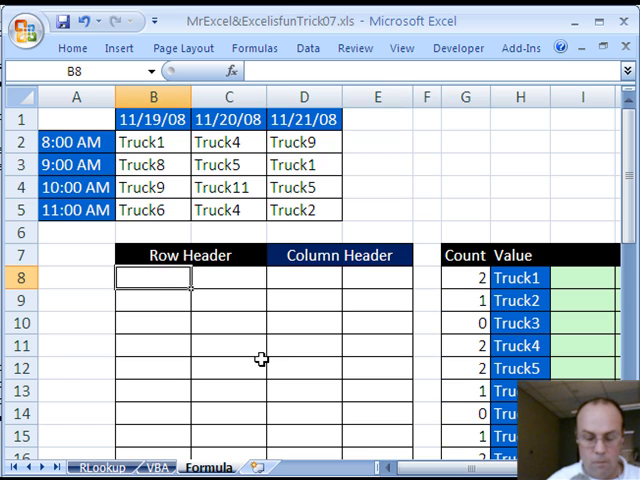
Start B8 as =IF(COLUMNS($B8:B8)<=$G8 using Truck1's Count cell
{"action": "type", "text": "=IF("}
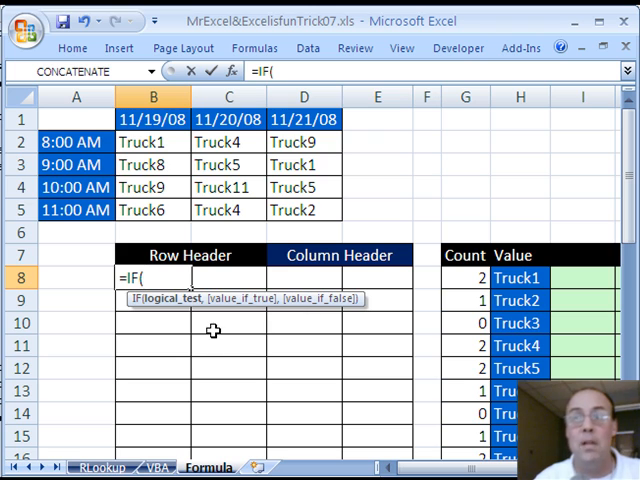
{"action": "type", "text": "col"}
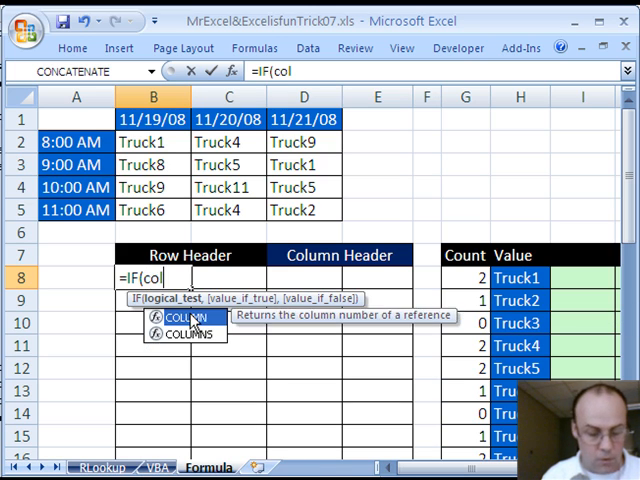
{"action": "double_click", "coordinate": [178, 332]}
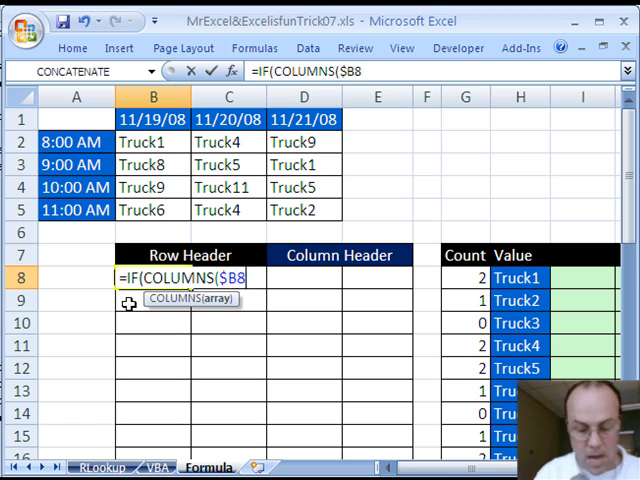
{"action": "type", "text": ":B8"}
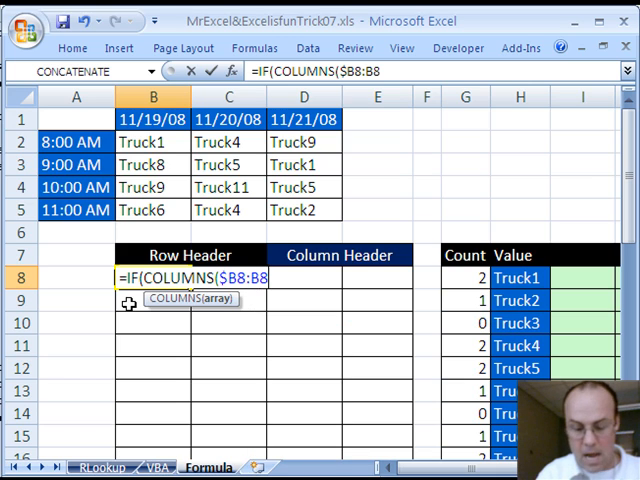
{"action": "type", "text": ")"}
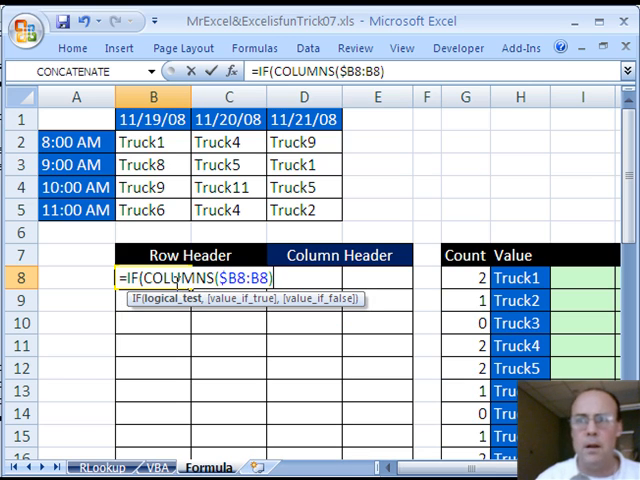
{"action": "mouse_move", "coordinate": [102, 210]}
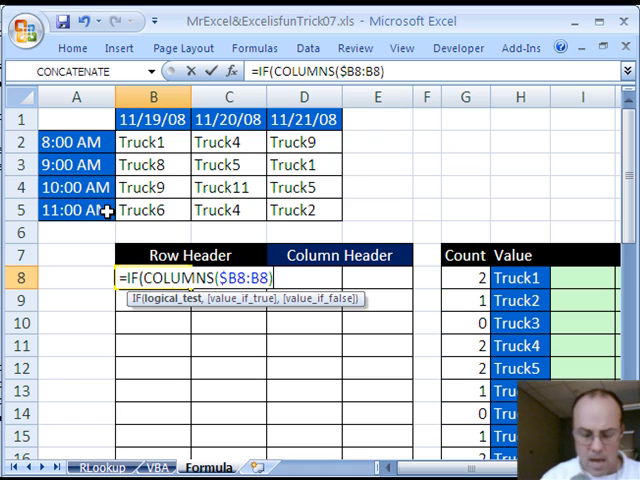
{"action": "type", "text": "<="}
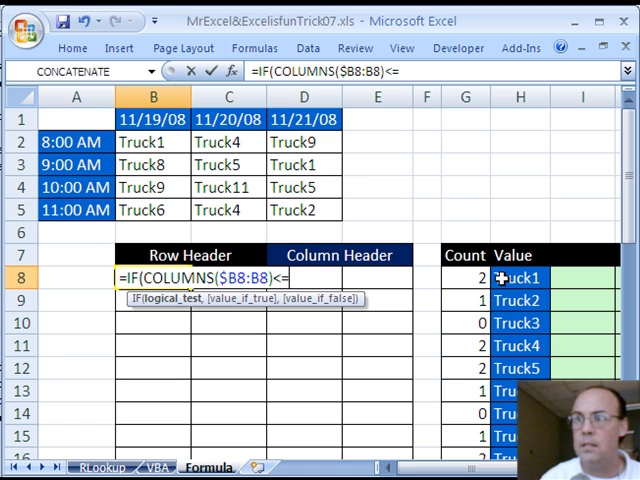
{"action": "left_click", "coordinate": [464, 276]}
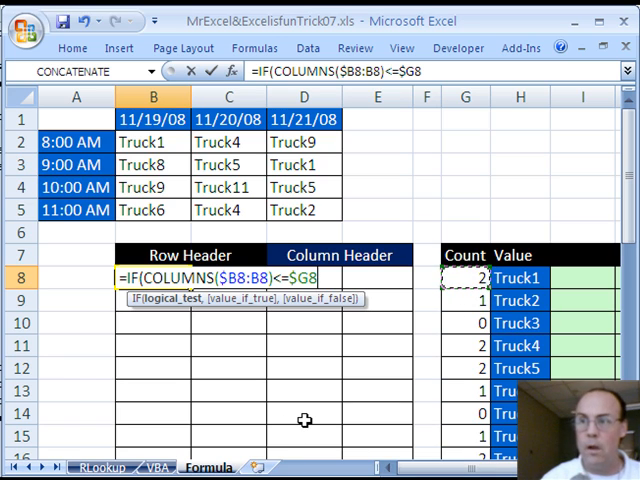
Continue with INDEX($A$2:$A$5,MATCH( to index the time column
{"action": "type", "text": ","}
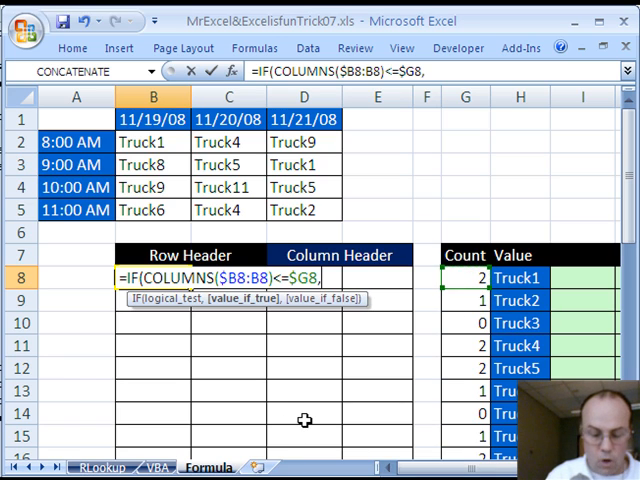
{"action": "type", "text": "INDEX($A$2:$A$5"}
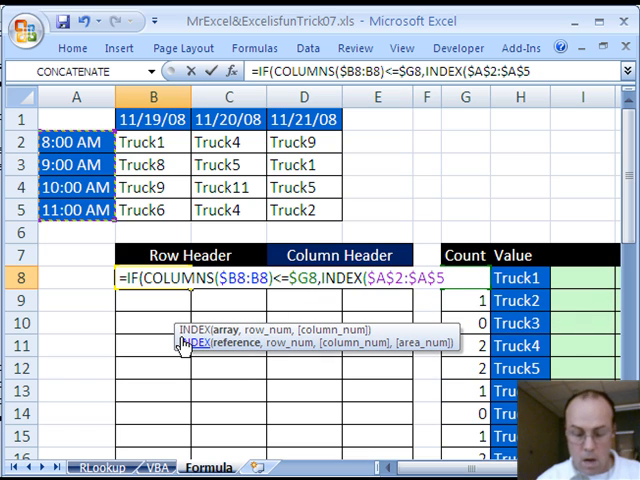
{"action": "type", "text": ","}
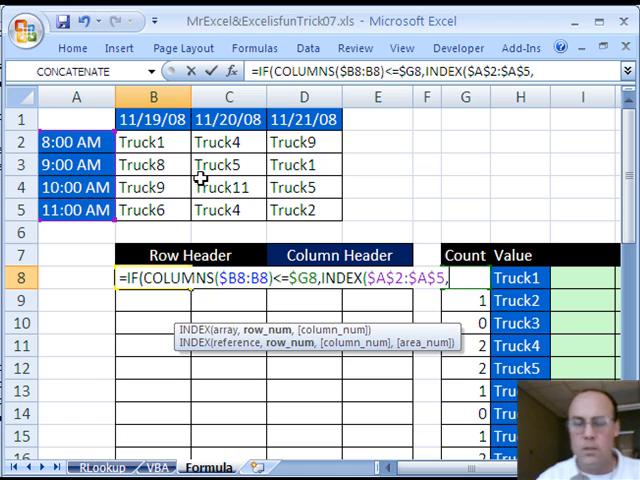
{"action": "type", "text": "MATCH("}
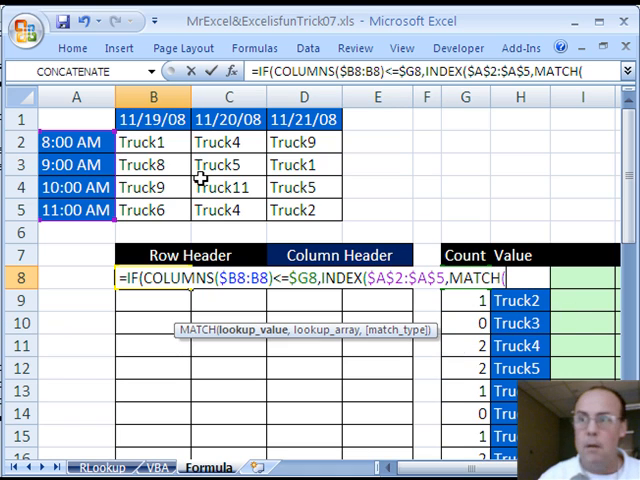
{"action": "mouse_move", "coordinate": [240, 348]}
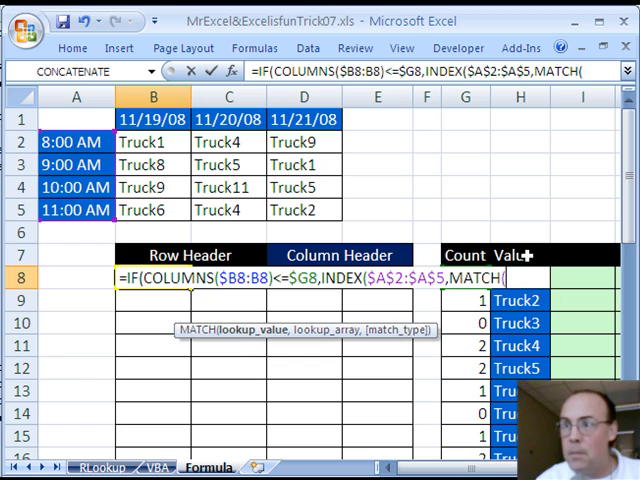
Reference the Truck1 value $H8, nest INDEX(...,0, and dismiss the parenthesis warning
{"action": "left_click", "coordinate": [518, 256]}
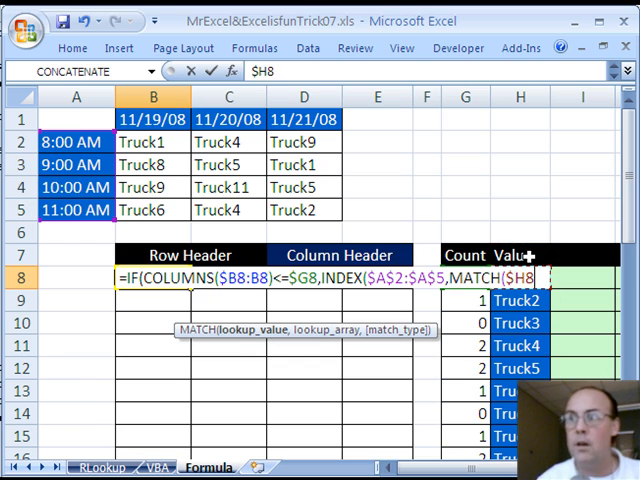
{"action": "mouse_move", "coordinate": [428, 410]}
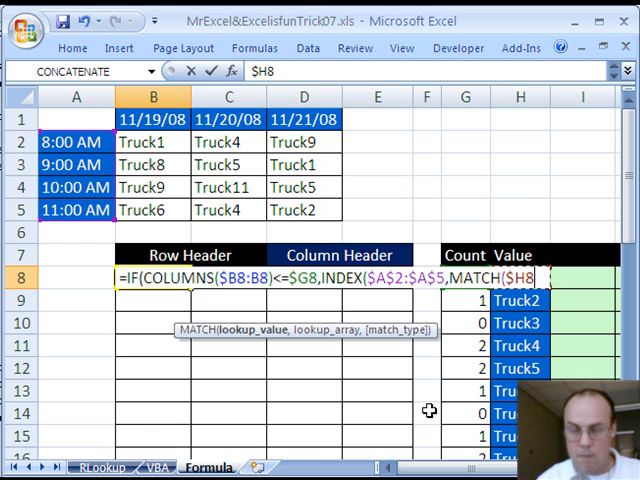
{"action": "type", "text": ","}
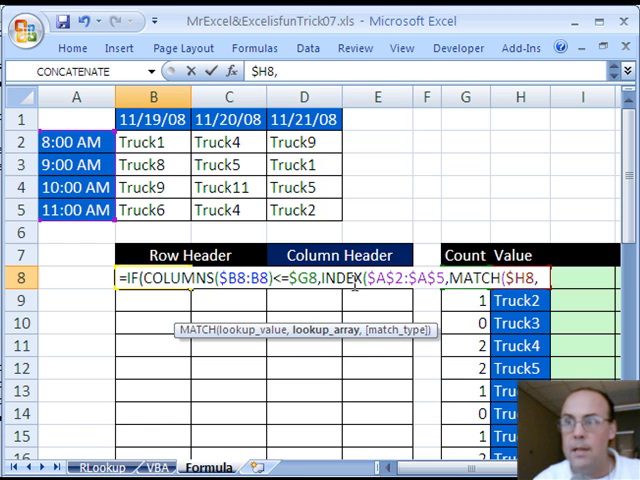
{"action": "mouse_move", "coordinate": [140, 188]}
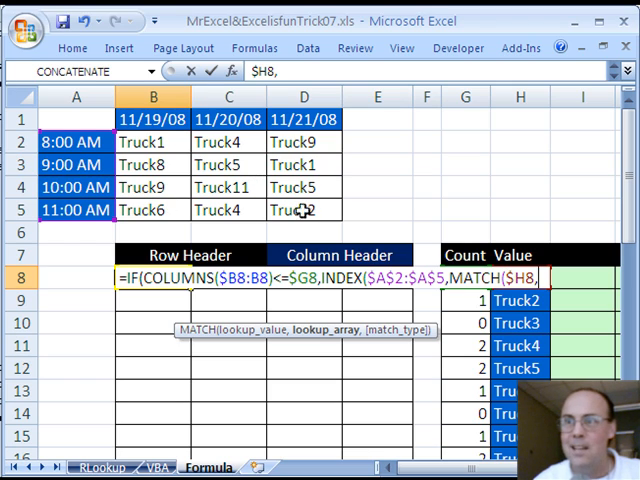
{"action": "mouse_move", "coordinate": [210, 188]}
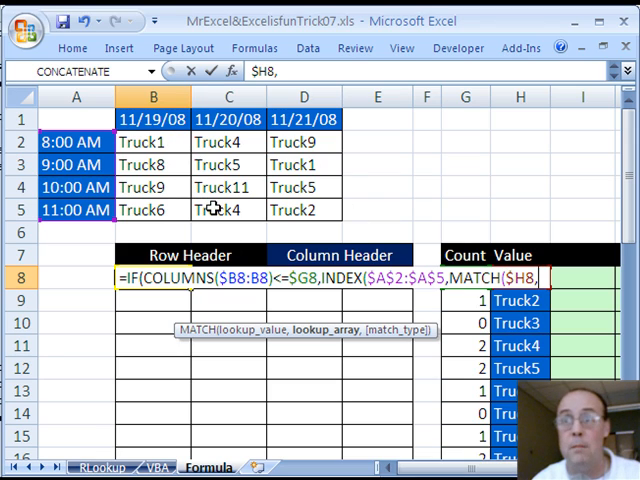
{"action": "mouse_move", "coordinate": [228, 142]}
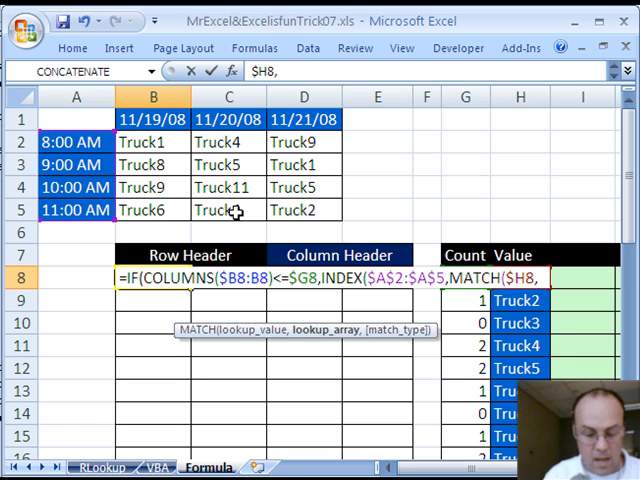
{"action": "type", "text": "INDEX($B$2:$D$5"}
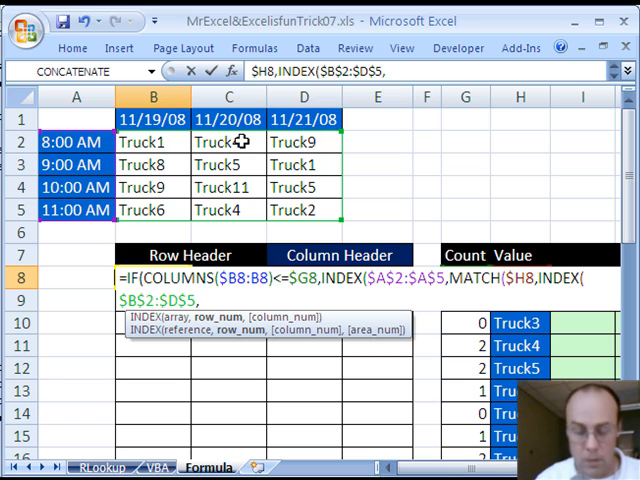
{"action": "type", "text": ",0"}
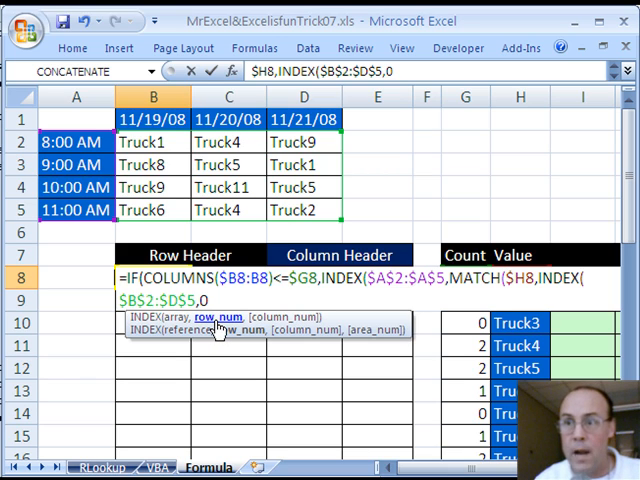
{"action": "type", "text": ","}
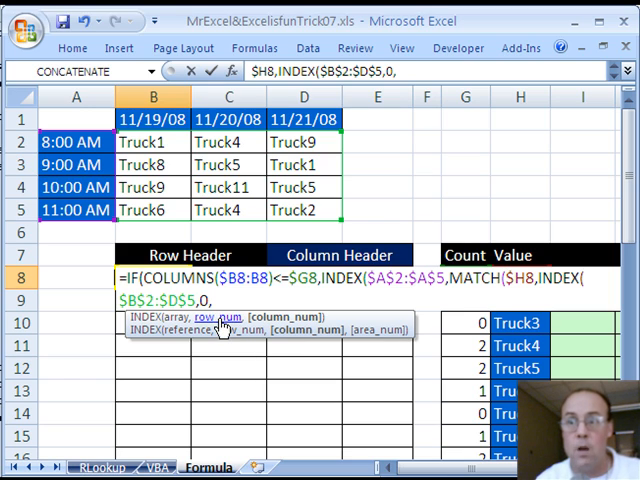
{"action": "mouse_move", "coordinate": [284, 326]}
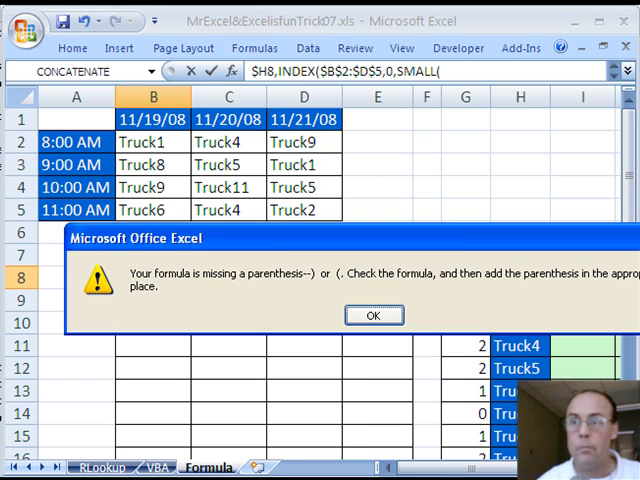
{"action": "left_click", "coordinate": [372, 316]}
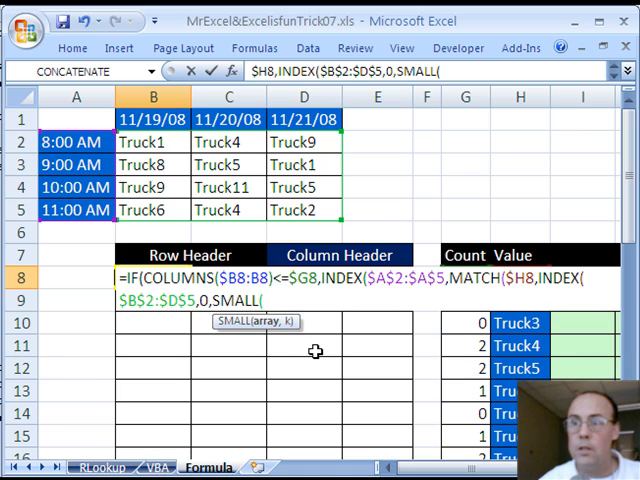
Add IF($B$2:$D$5=$H8,COLUMN($B$1:$D$1)-COLUMN($B$1)+1) for column positions
{"action": "type", "text": "IF($B$2:$D$5"}
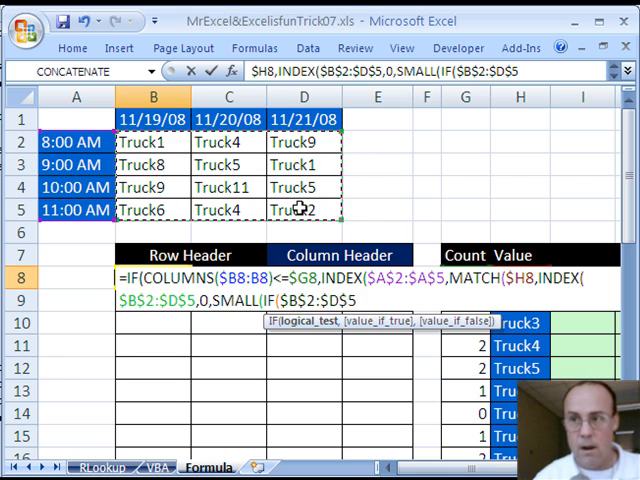
{"action": "type", "text": "="}
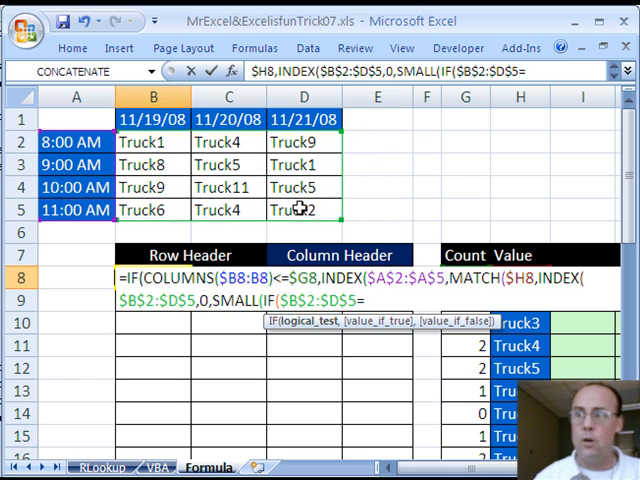
{"action": "type", "text": "H8,"}
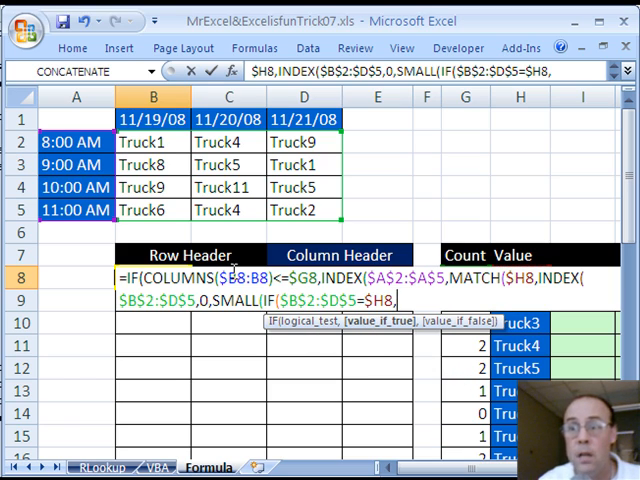
{"action": "type", "text": "COLUMN(B1:D1"}
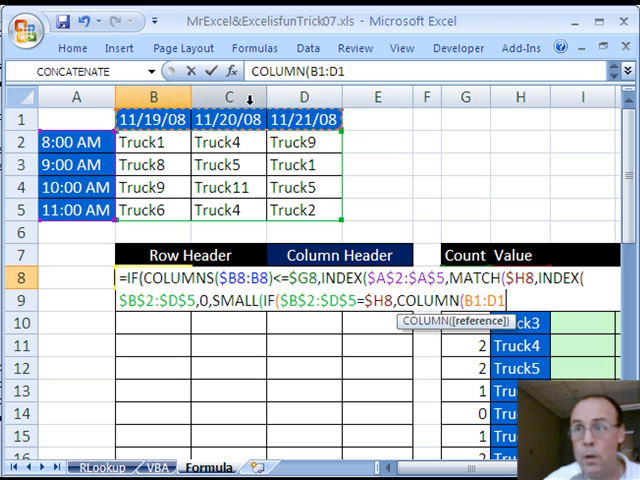
{"action": "key", "text": "f4"}
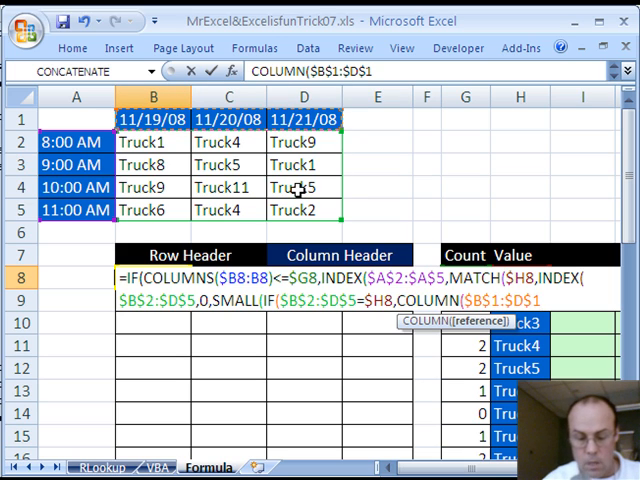
{"action": "type", "text": "-co"}
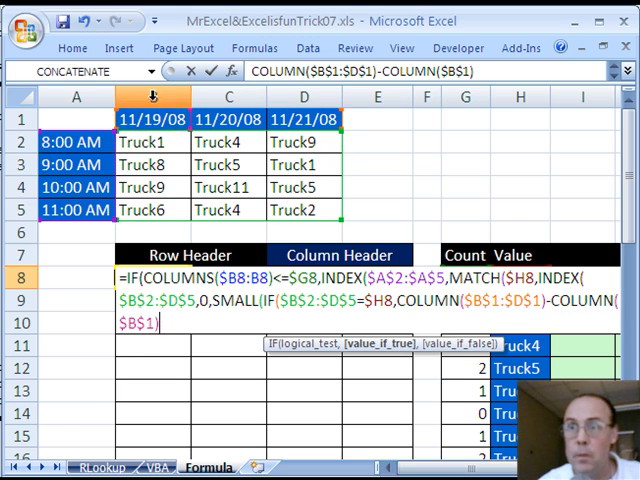
{"action": "type", "text": "+"}
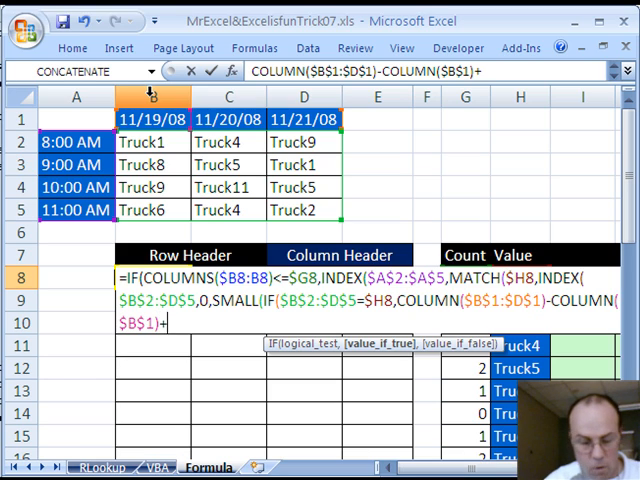
{"action": "type", "text": "1"}
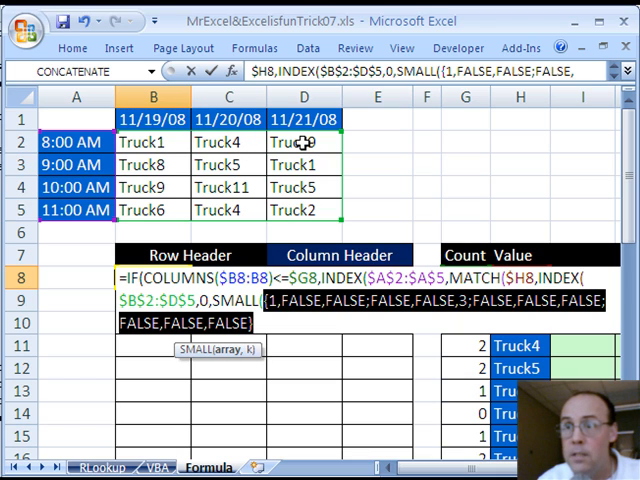
{"action": "mouse_move", "coordinate": [328, 166]}
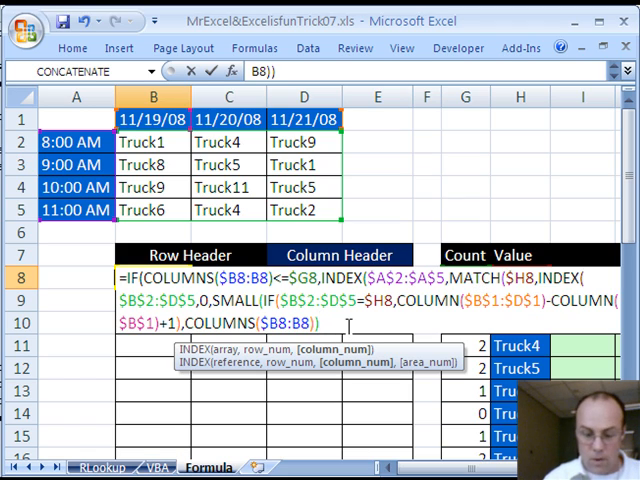
Close MATCH with exact match 0, INDEX, and IF with an "" fallback
{"action": "type", "text": "),"}
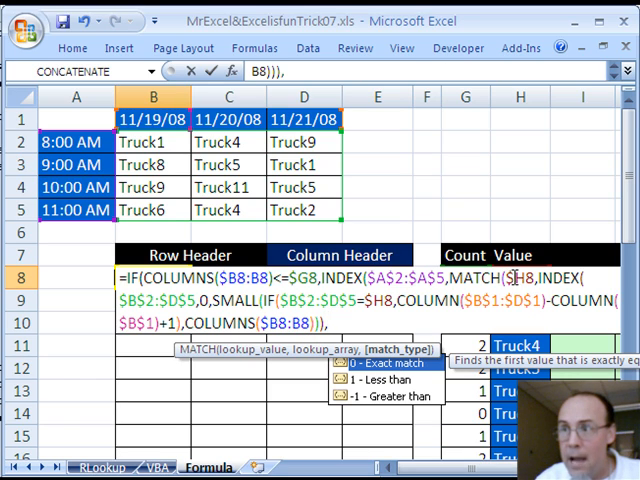
{"action": "type", "text": "0)),"}
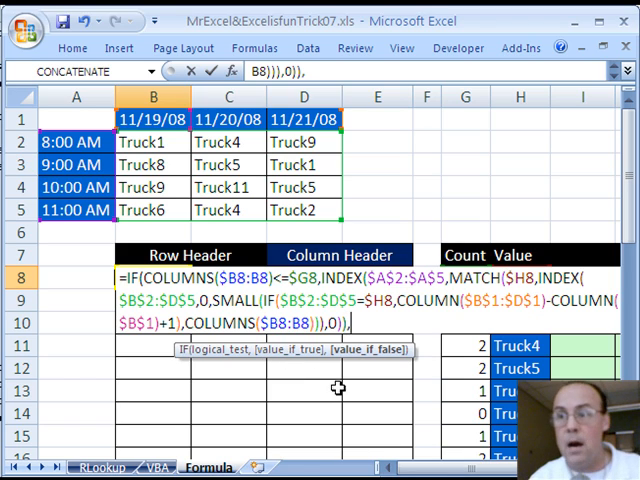
{"action": "type", "text": "\"\")"}
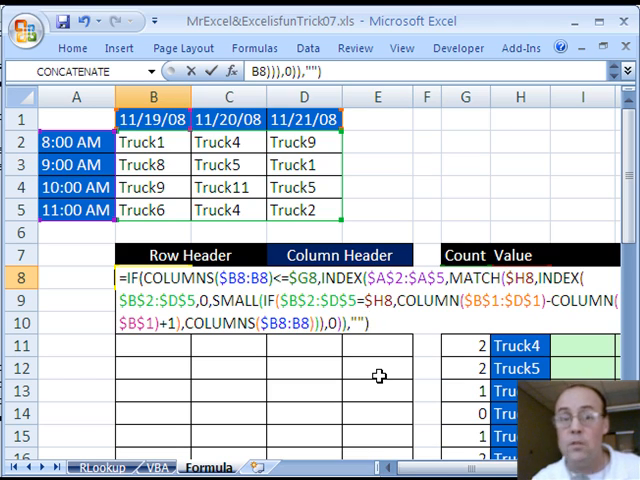
Confirm with Ctrl+Shift+Enter, fill for all trucks, and show the Clipboard pane
{"action": "key", "text": "Enter"}
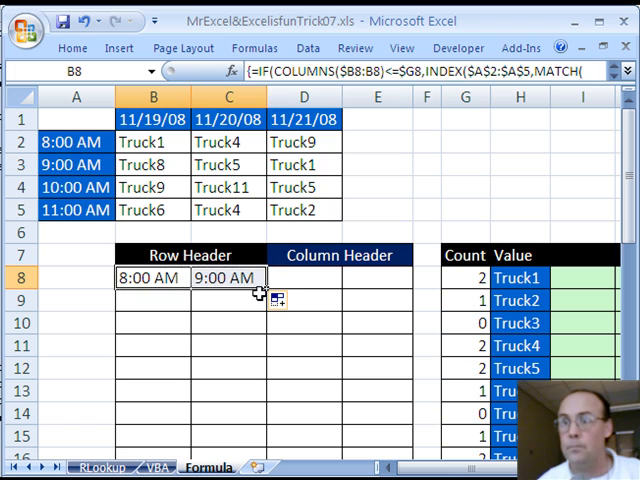
{"action": "scroll", "scroll_direction": "down", "scroll_amount": 3}
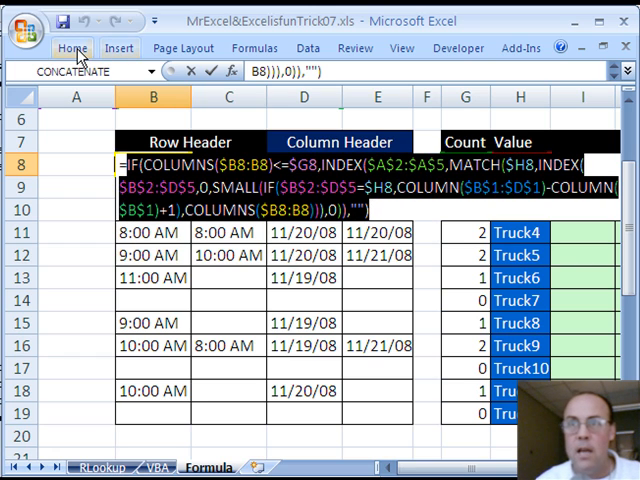
{"action": "left_click", "coordinate": [72, 48]}
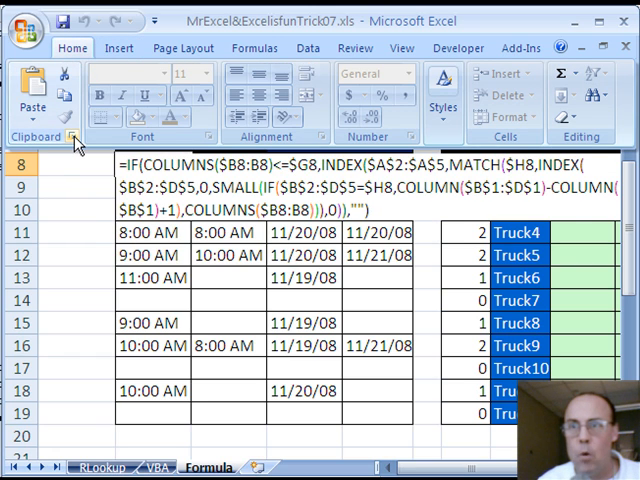
{"action": "left_click", "coordinate": [72, 136]}
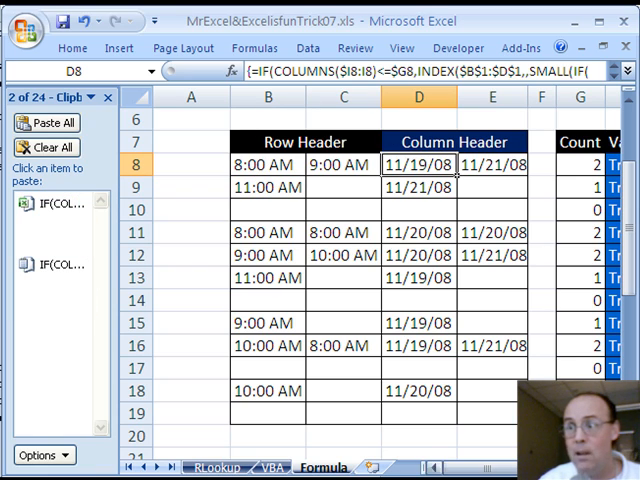
Wrap I8's lookups in TEXT with "hh:mm A/P" and "m/d/y" joined by CHAR(10), as an array formula
{"action": "scroll", "scroll_direction": "right", "scroll_amount": 3}
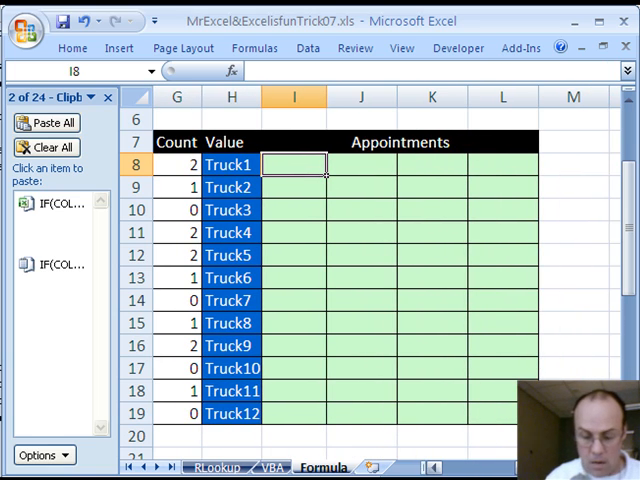
{"action": "type", "text": "=TEXT("}
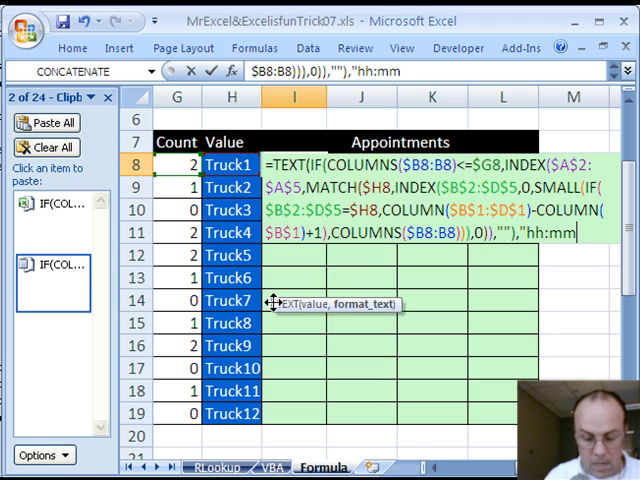
{"action": "type", "text": "A"}
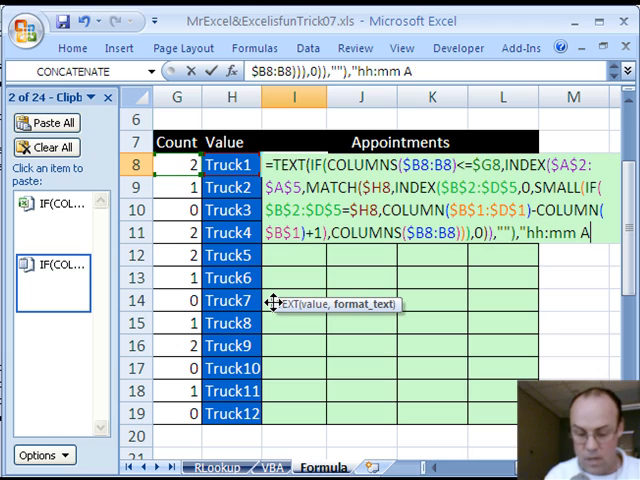
{"action": "type", "text": "?"}
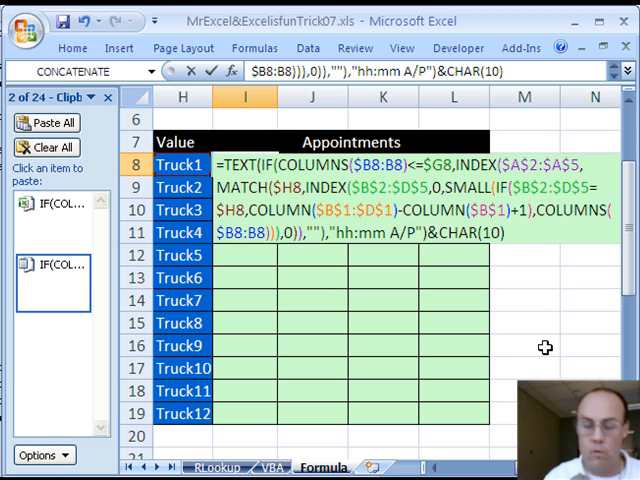
{"action": "type", "text": "&"}
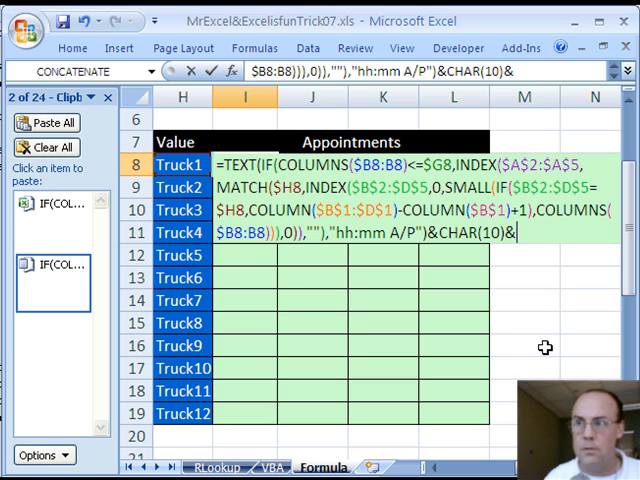
{"action": "type", "text": "t"}
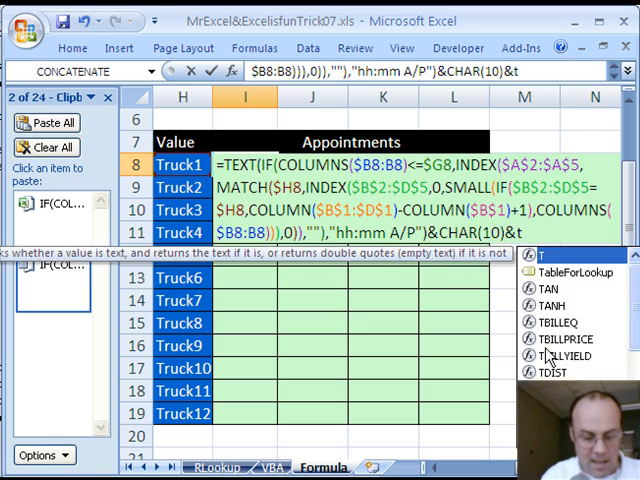
{"action": "type", "text": "TEXT(IF("}
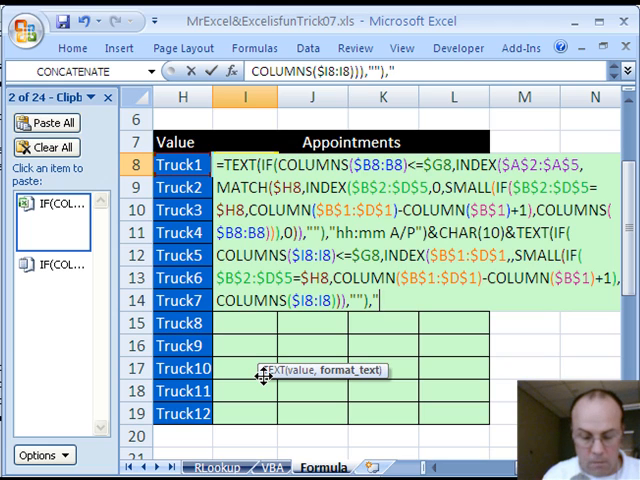
{"action": "type", "text": "m/d/"}
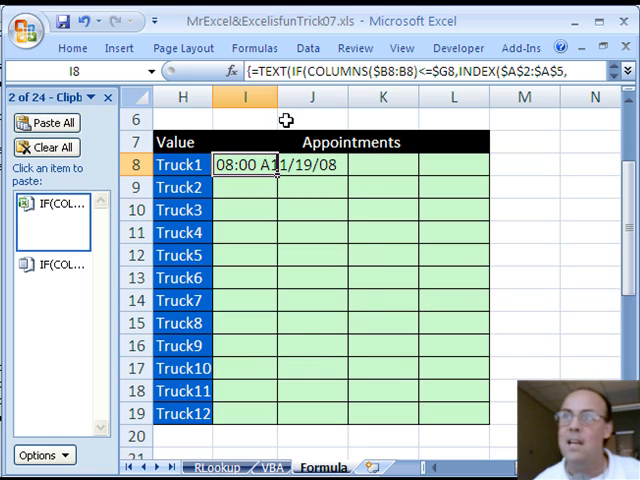
Wrap text in I8, copy it across and down the grid, and inspect Truck9's second appointment in L16
{"action": "left_click", "coordinate": [72, 48]}
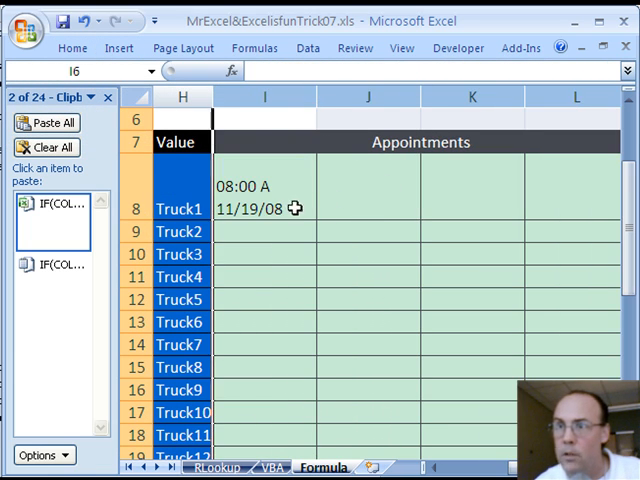
{"action": "left_click", "coordinate": [264, 196]}
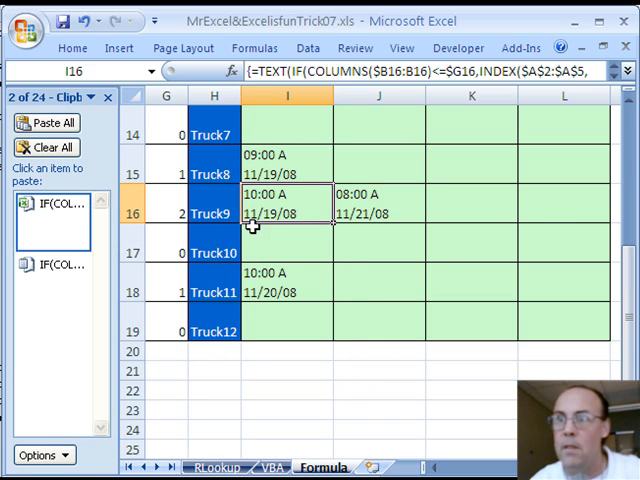
{"action": "mouse_move", "coordinate": [400, 214]}
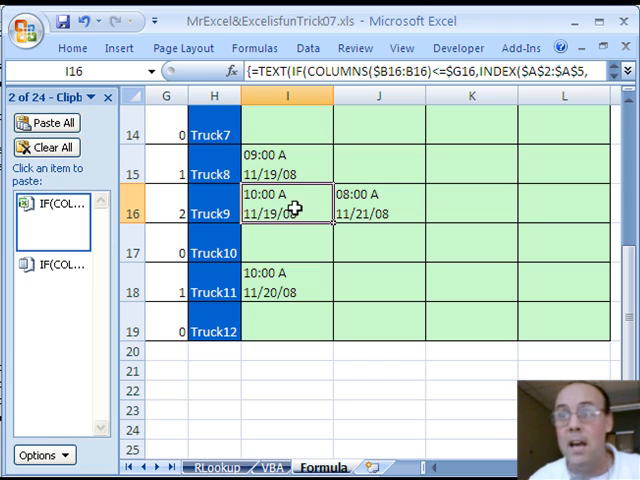
{"action": "double_click", "coordinate": [286, 212]}
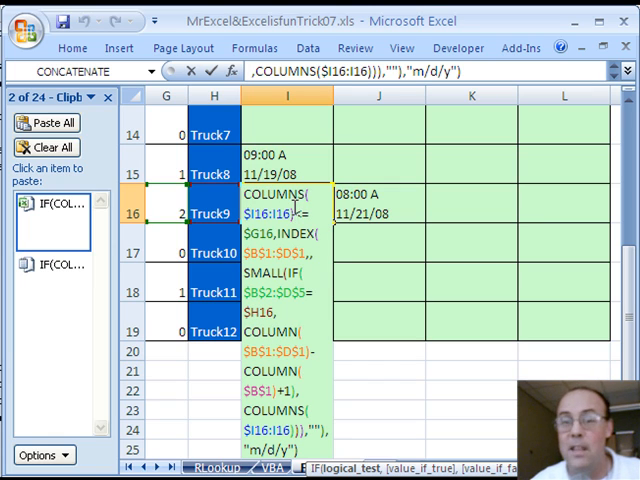